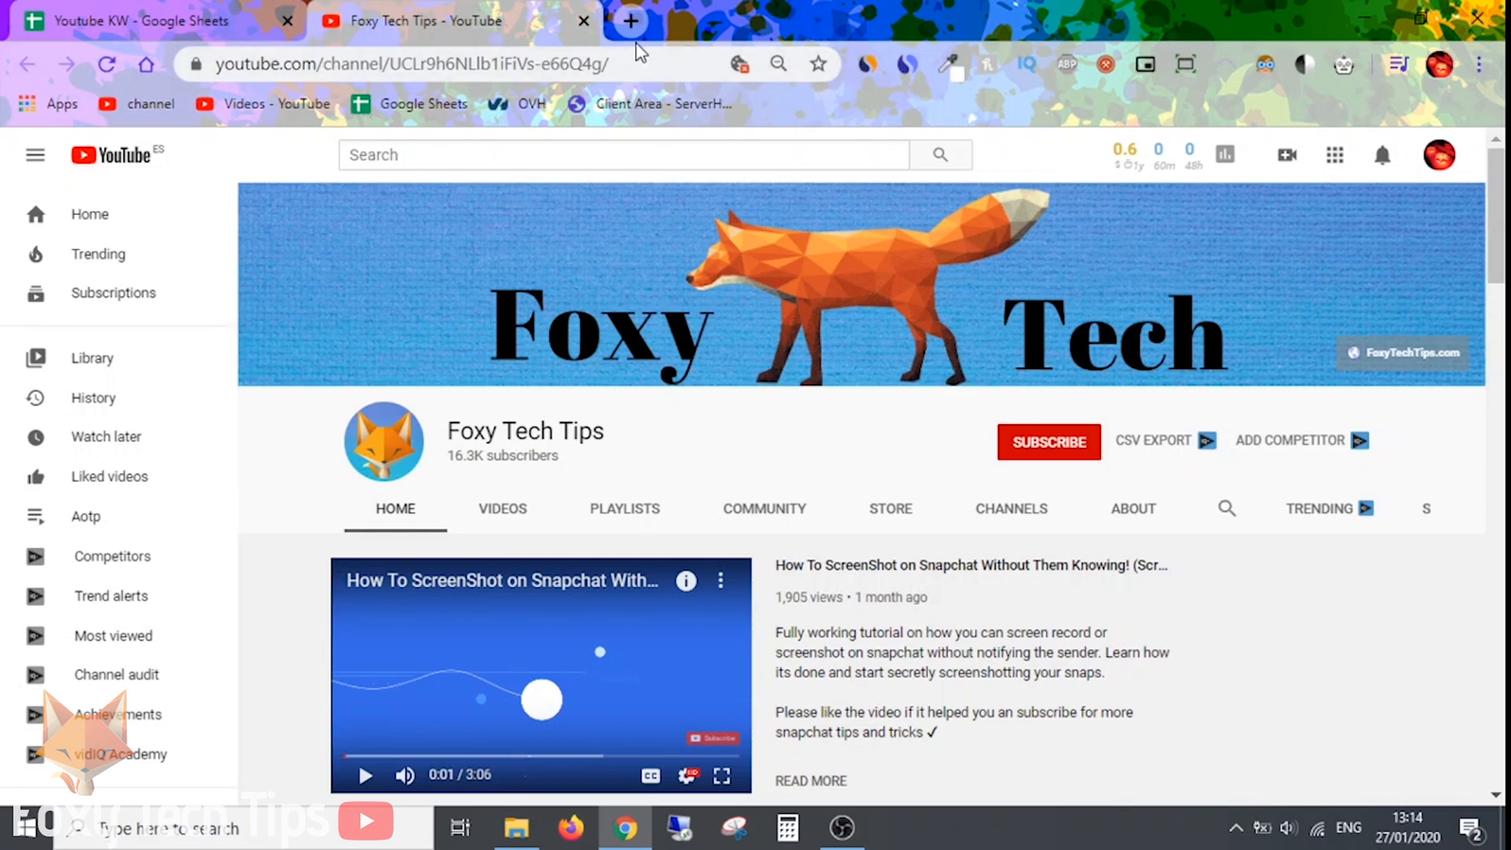
pyautogui.moveTo(632, 21)
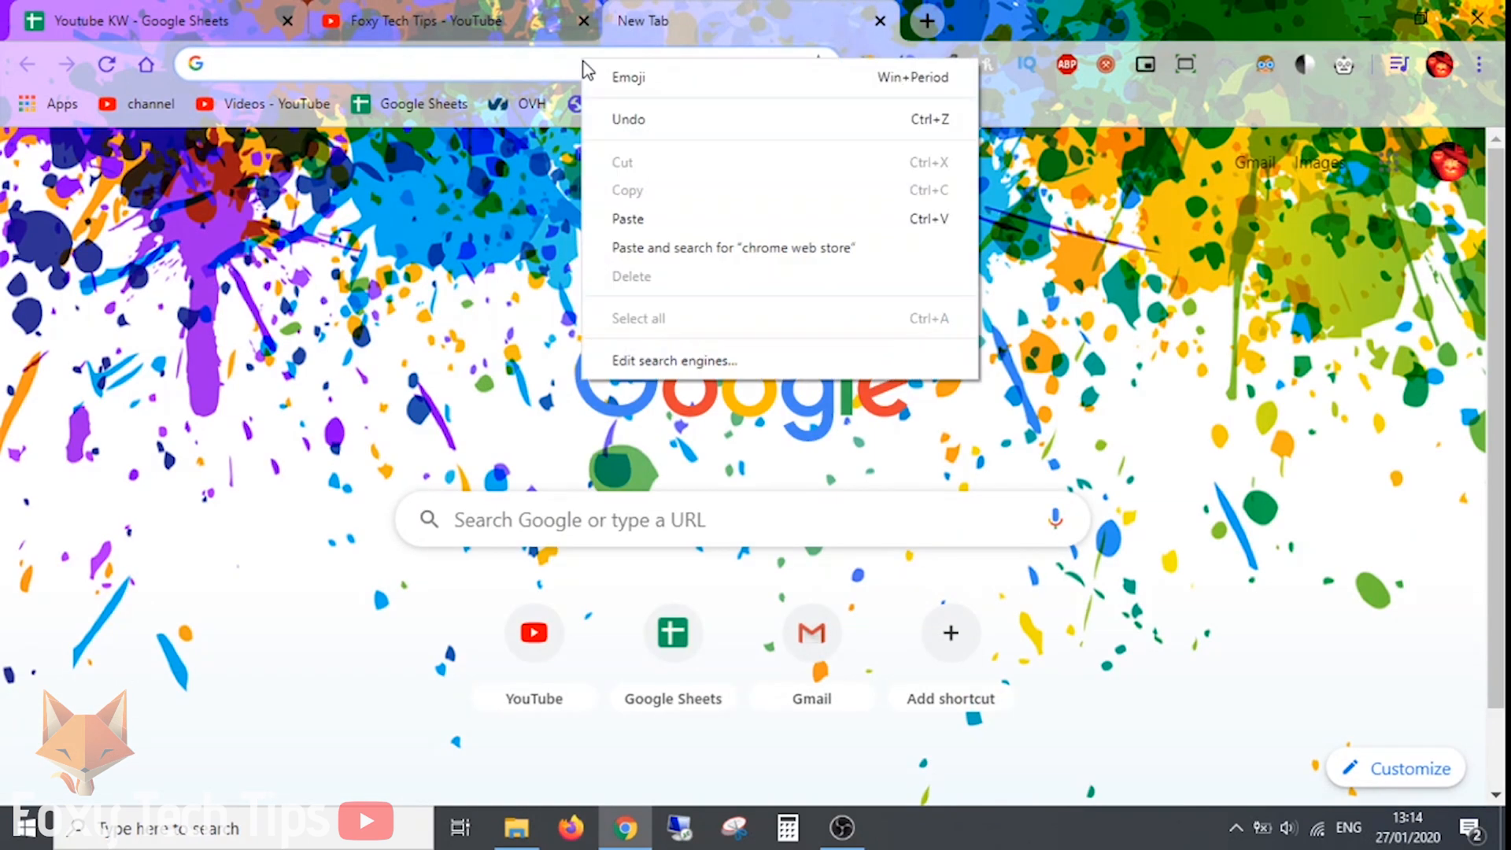
# - Search Google for 'chrome web store' and open the Chrome Web Store result
pyautogui.click(627, 218)
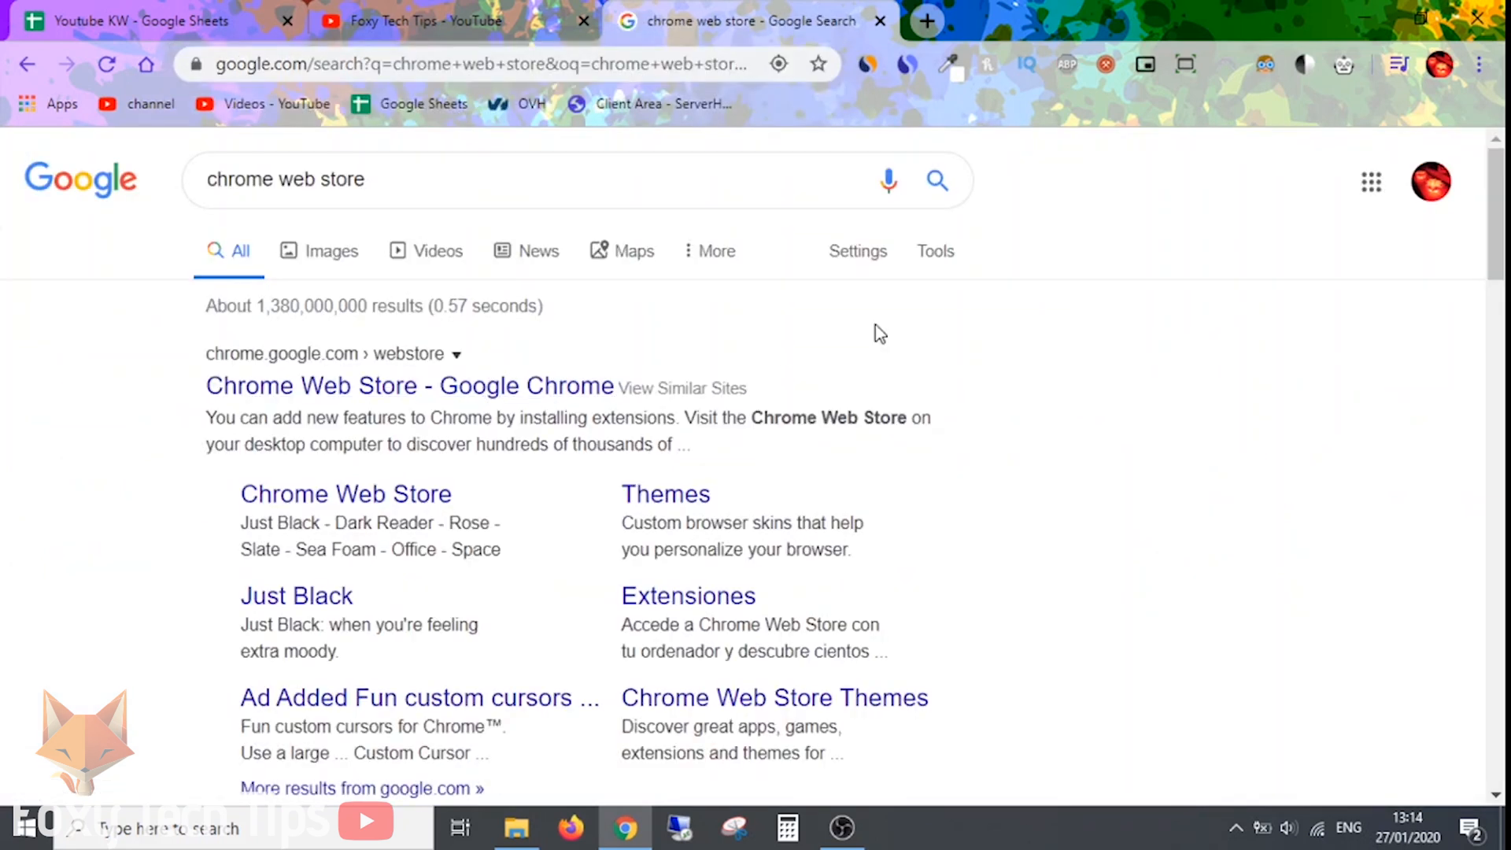
pyautogui.moveTo(857, 252)
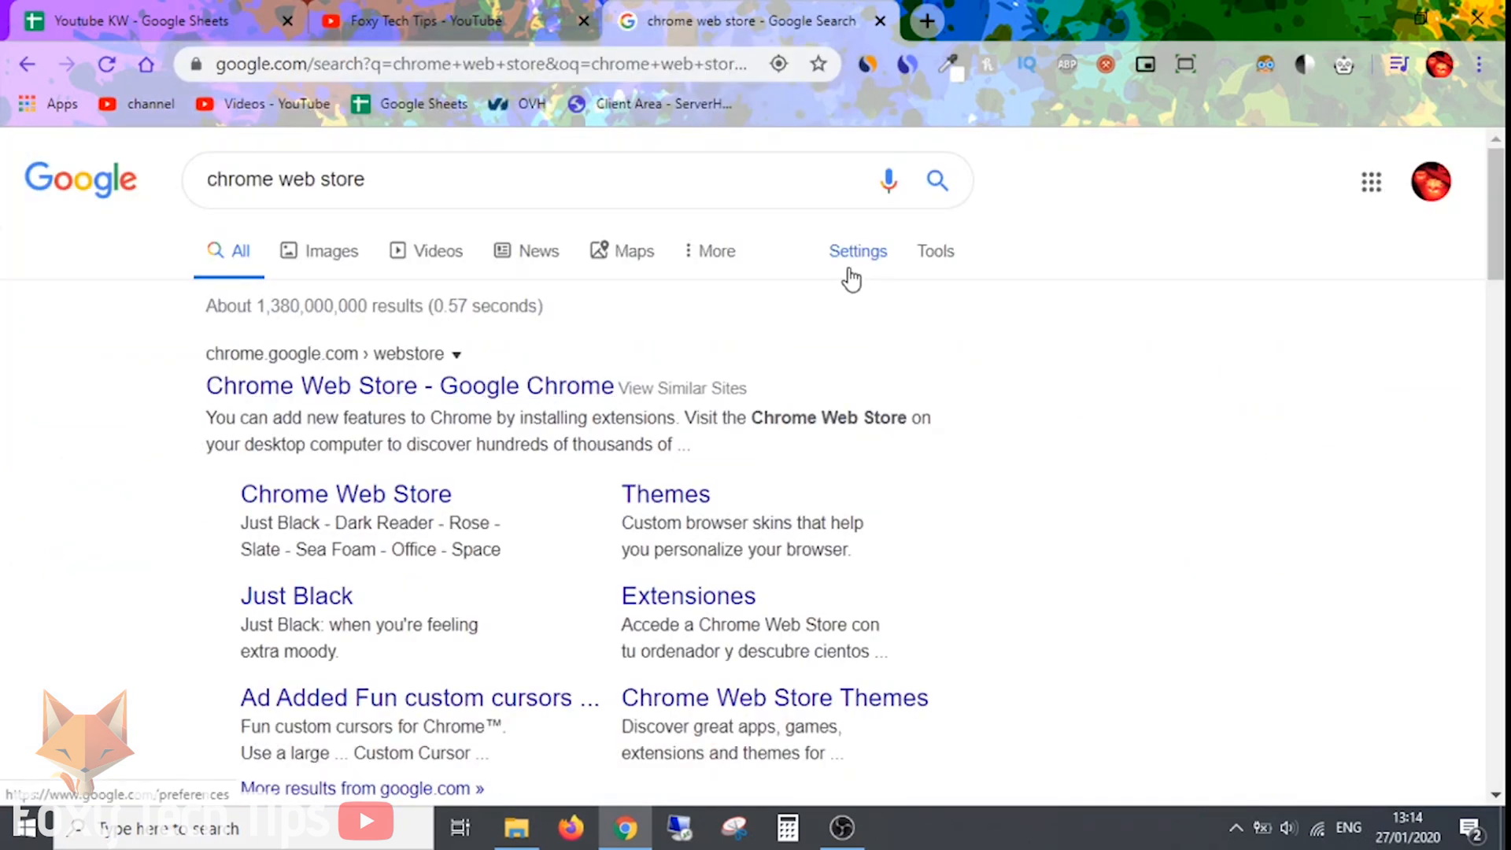
pyautogui.click(409, 385)
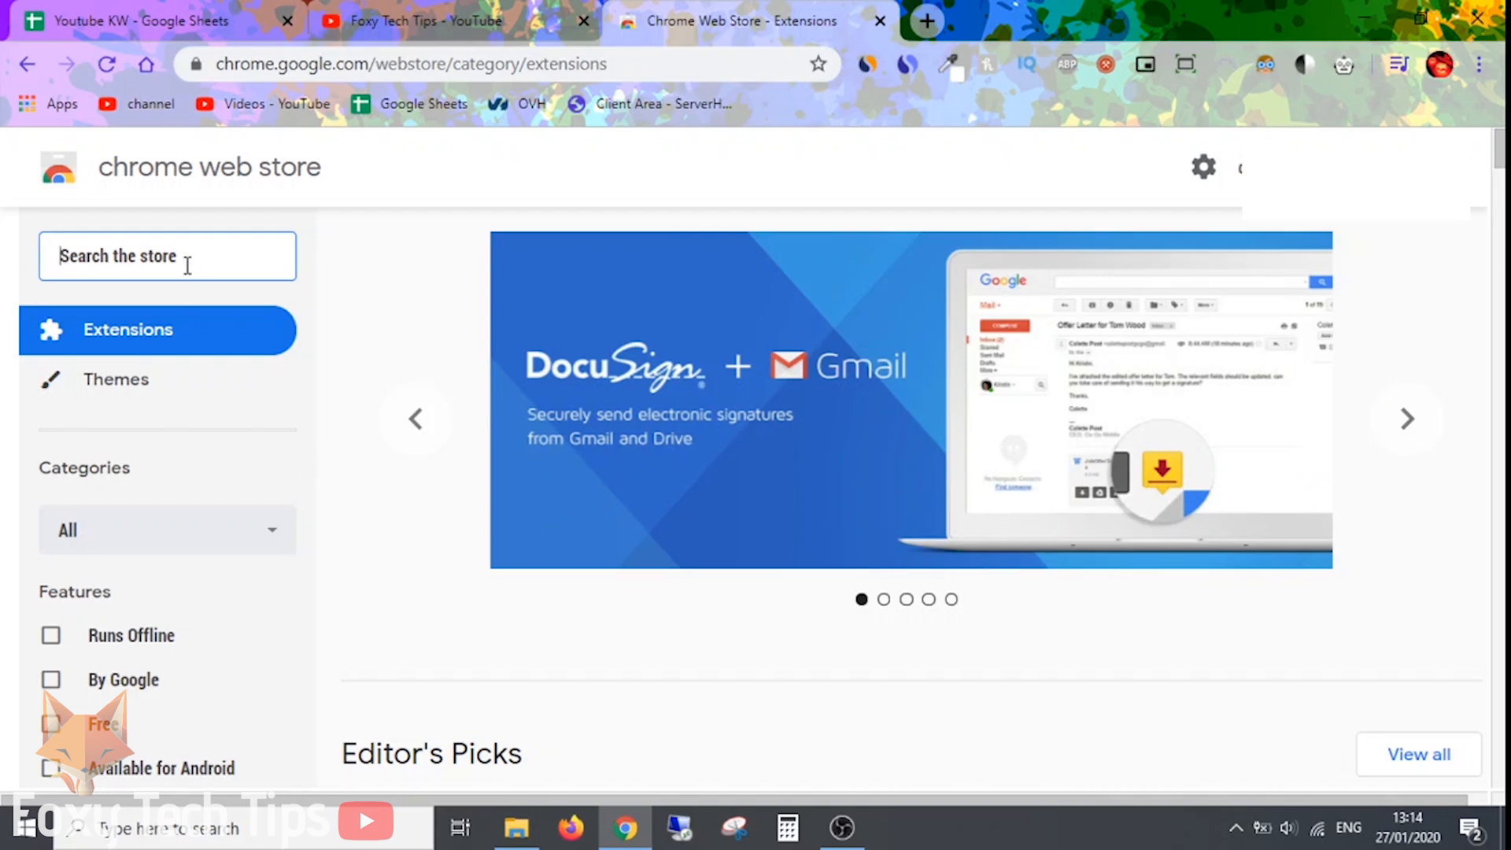
# - Search the store for 'popup blocker' and scroll down to the Poper Blocker listing
pyautogui.write('popup blocker')
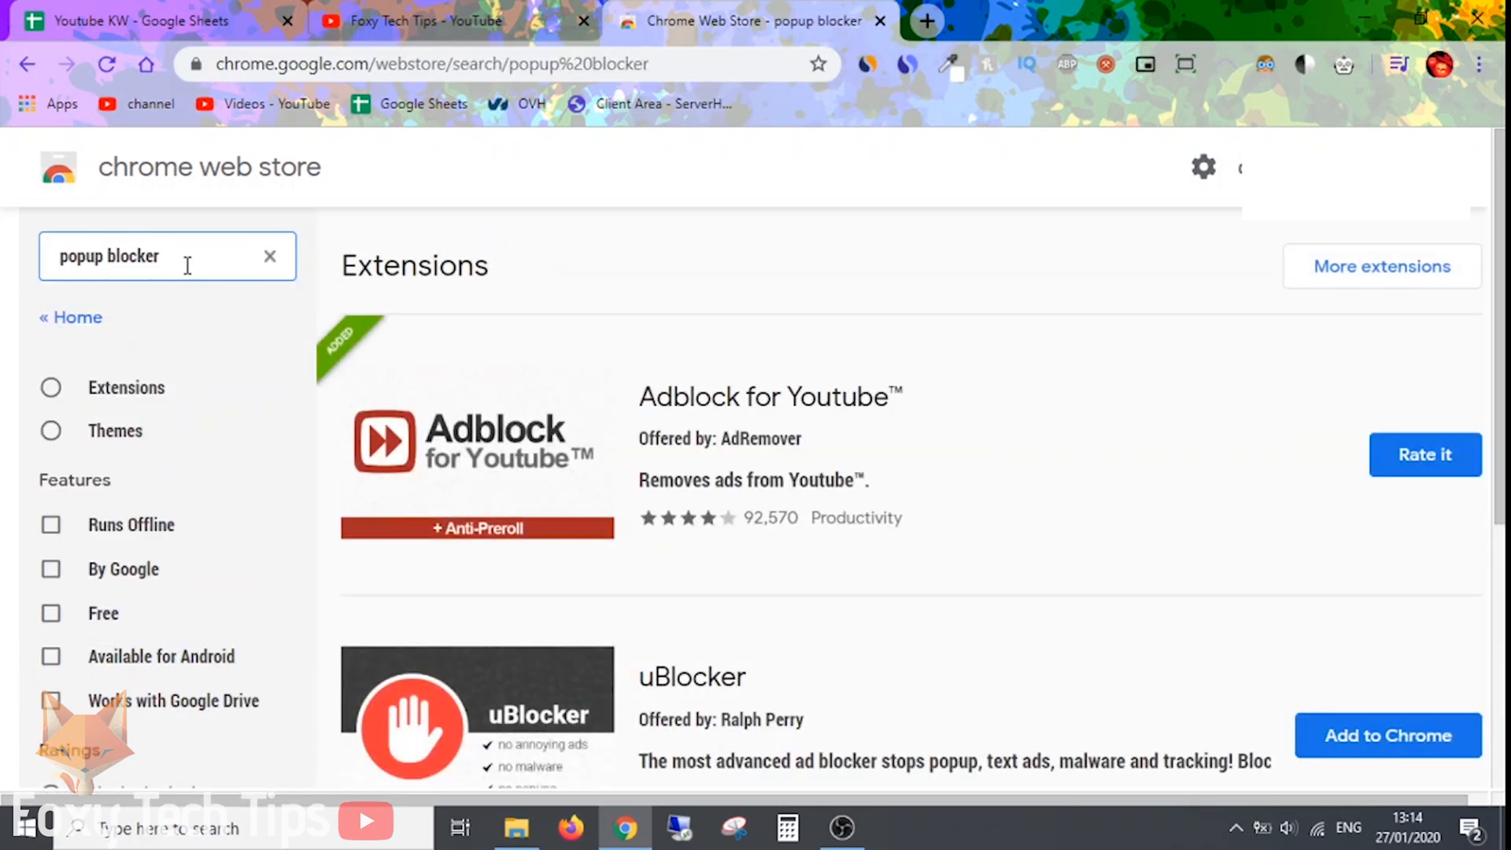
pyautogui.scroll(-3)
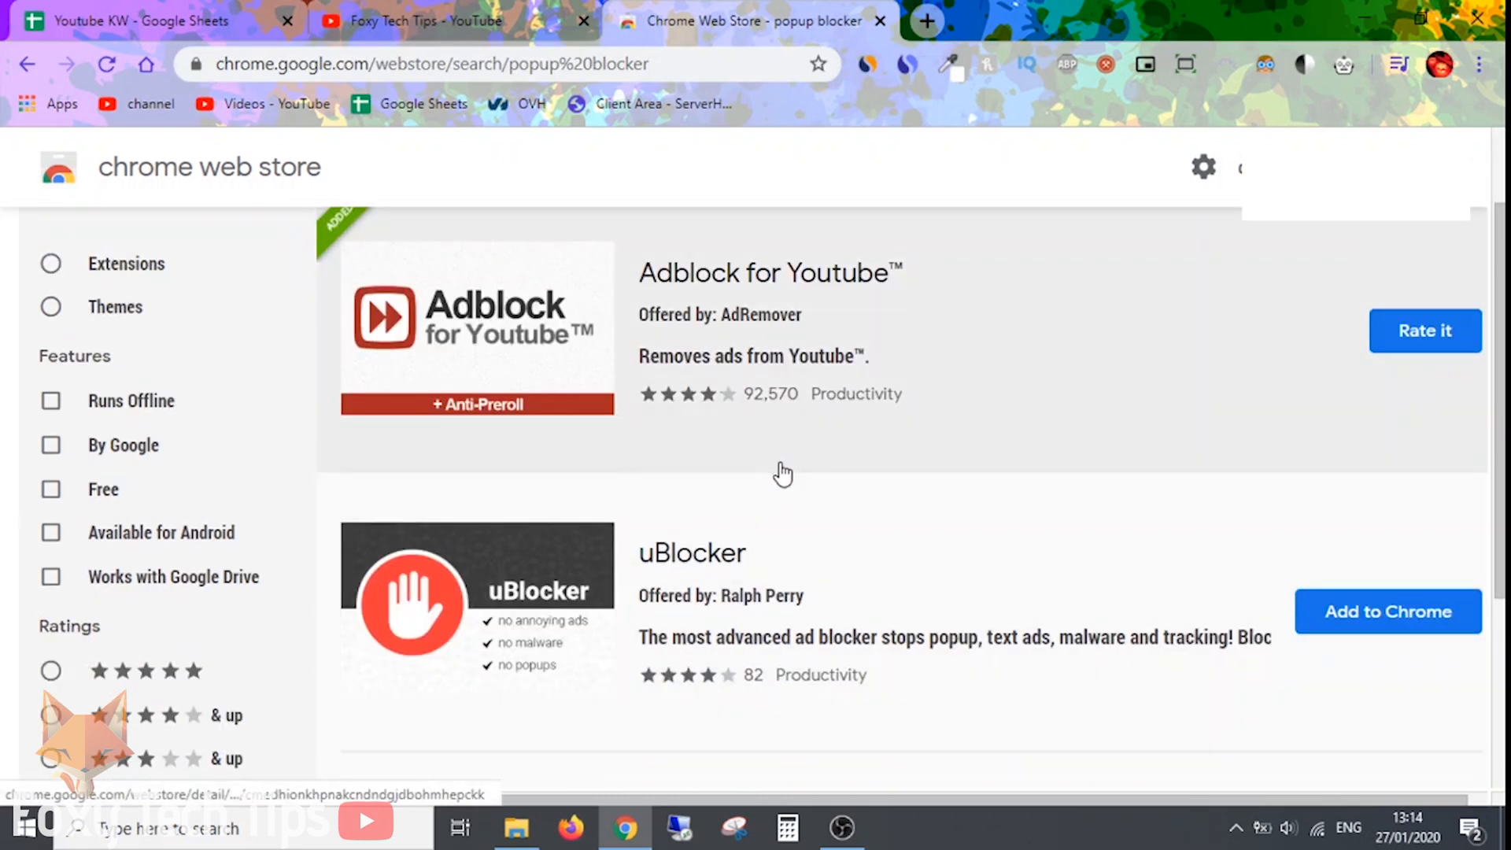
pyautogui.scroll(-3)
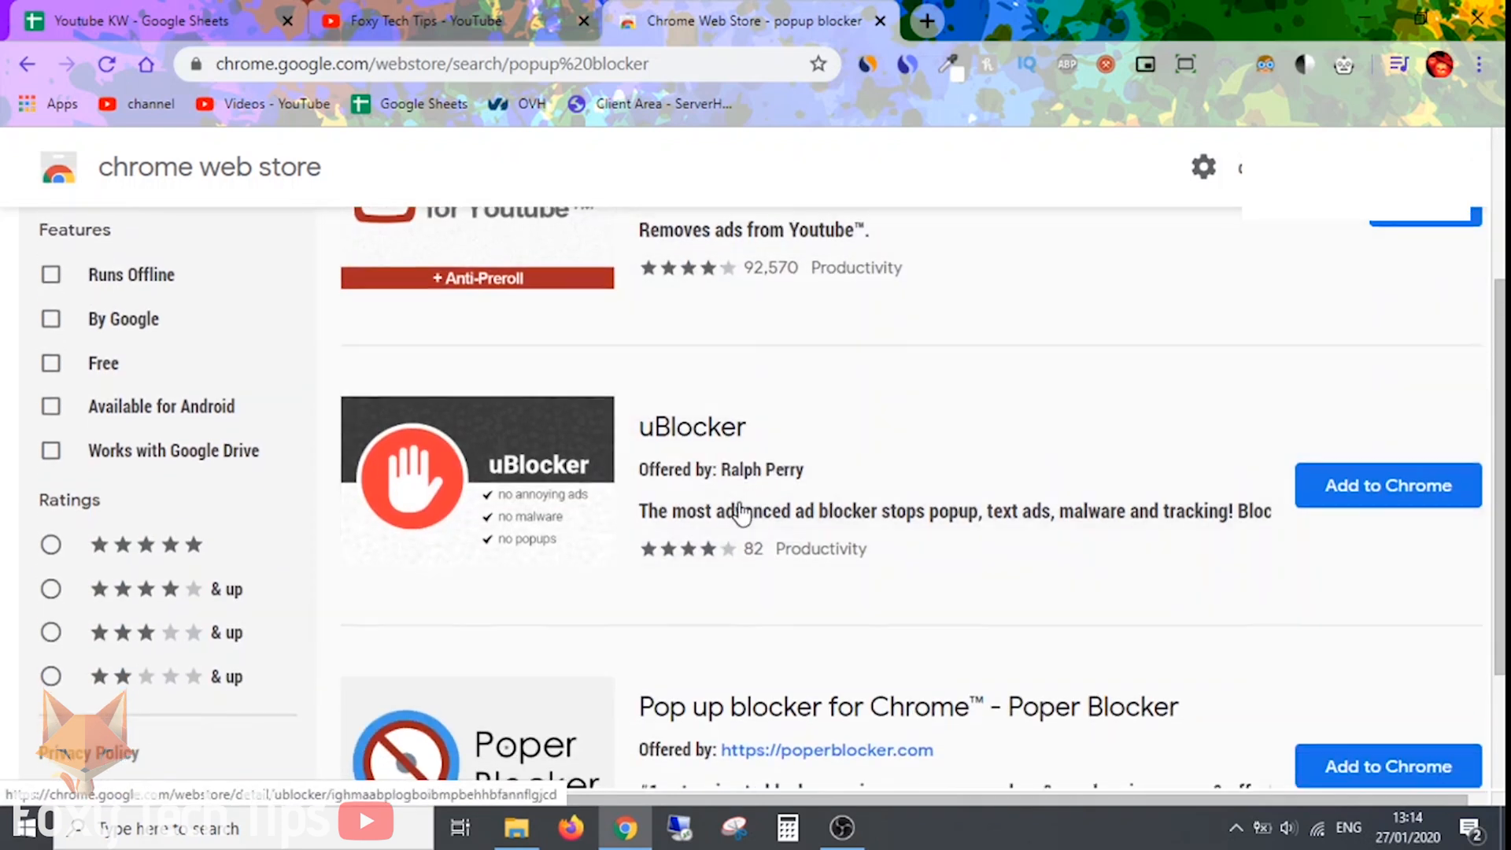
pyautogui.scroll(-3)
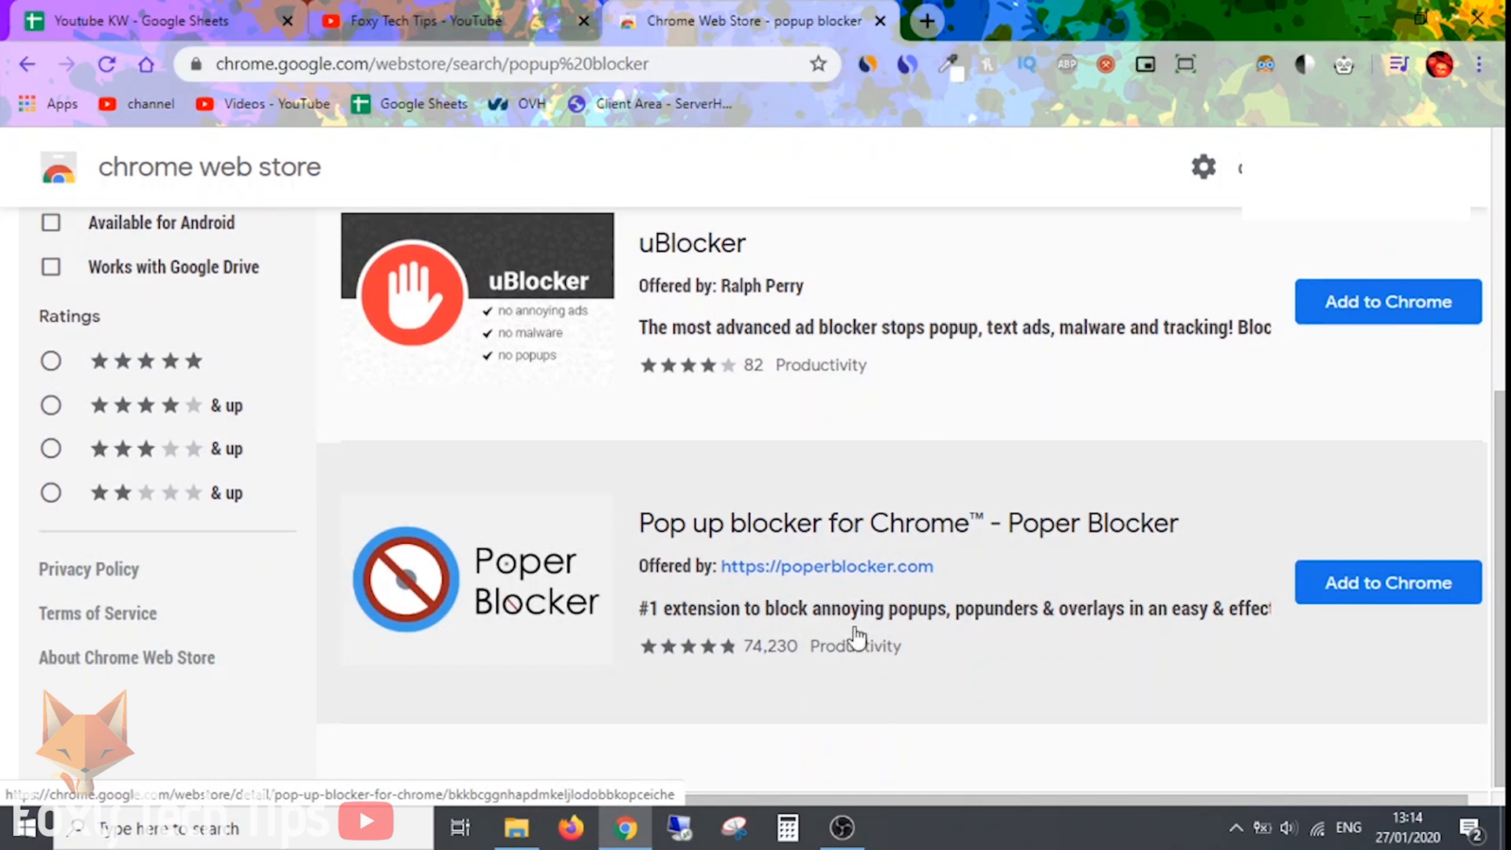
pyautogui.moveTo(1025, 550)
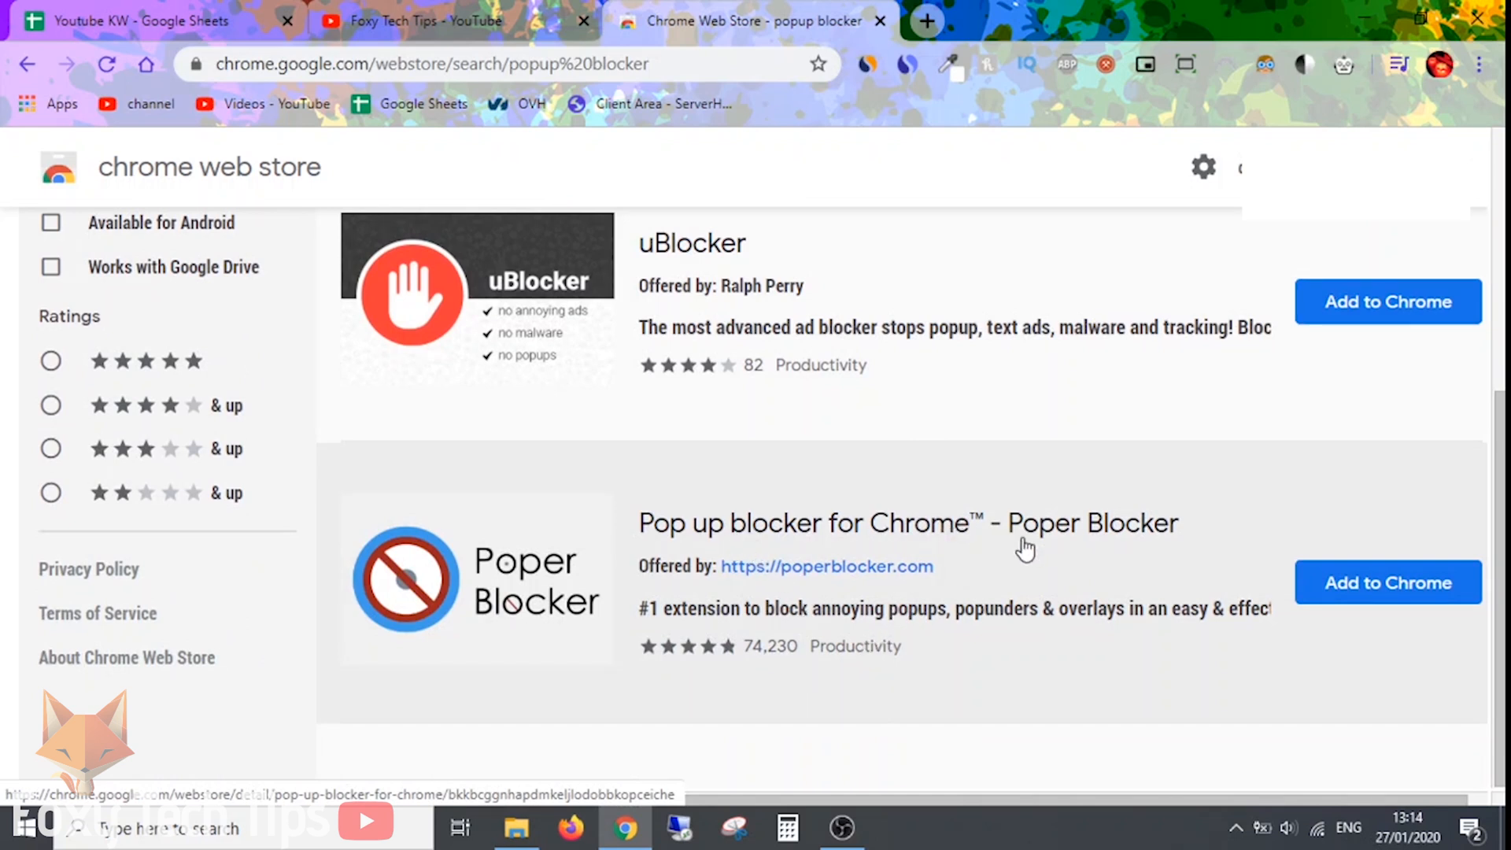
pyautogui.moveTo(824, 645)
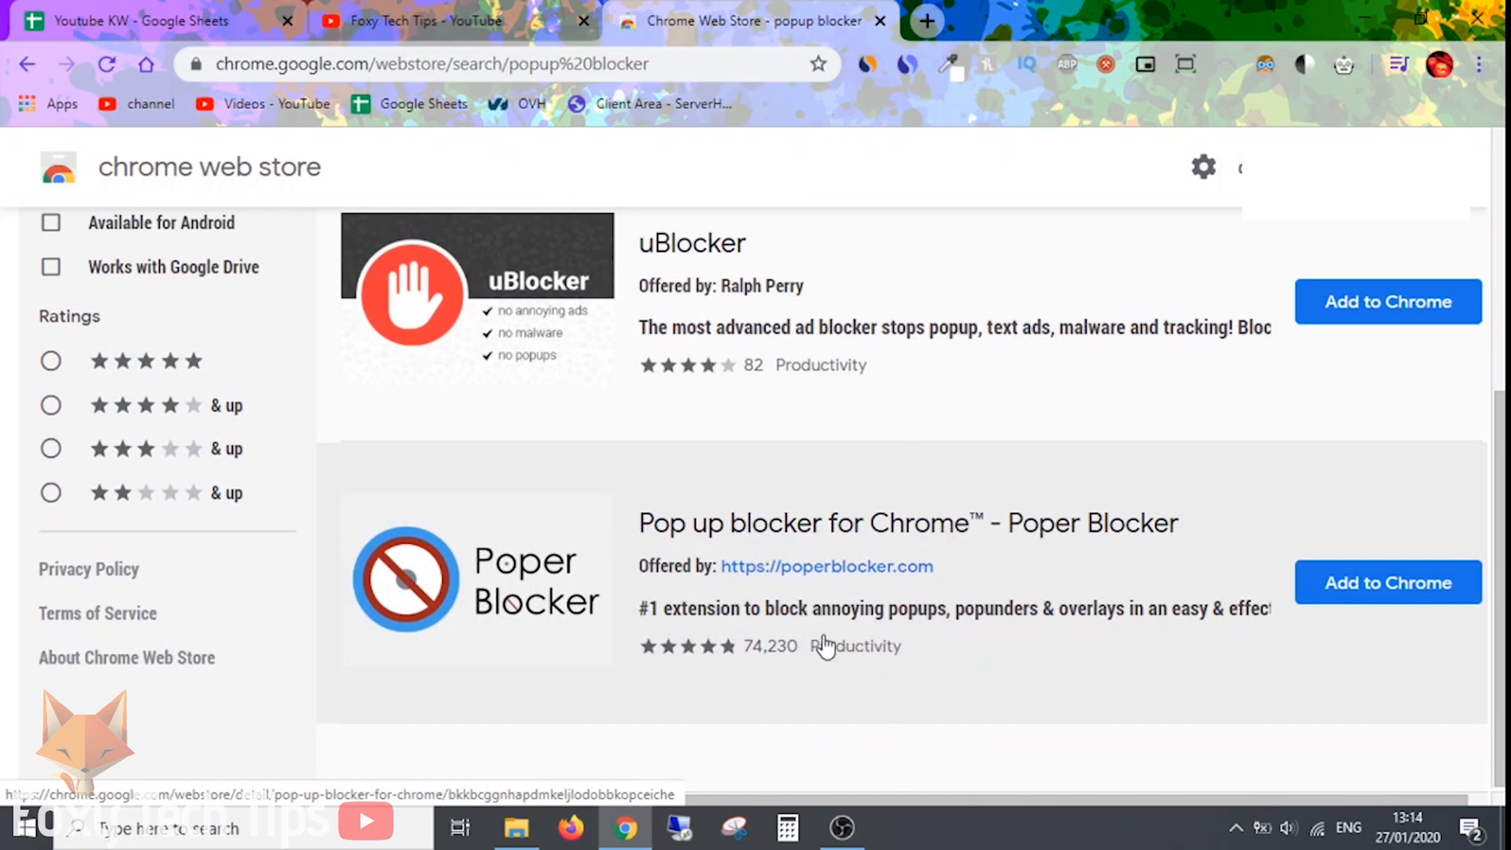
pyautogui.moveTo(1387, 583)
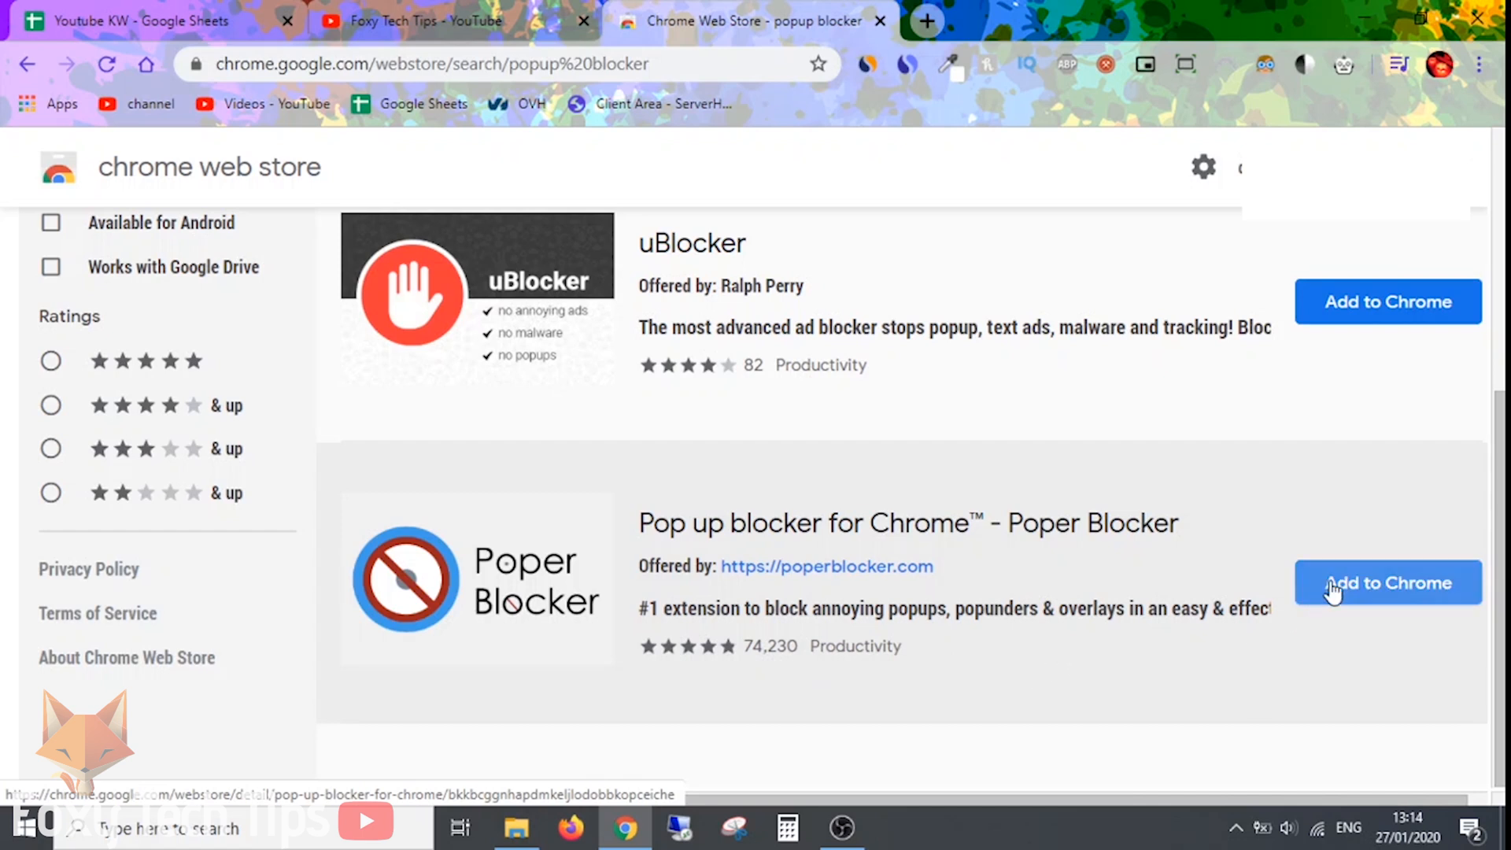
# - Add Poper Blocker to Chrome, confirm the extension, and agree to overlay-blocking website access
pyautogui.click(1387, 583)
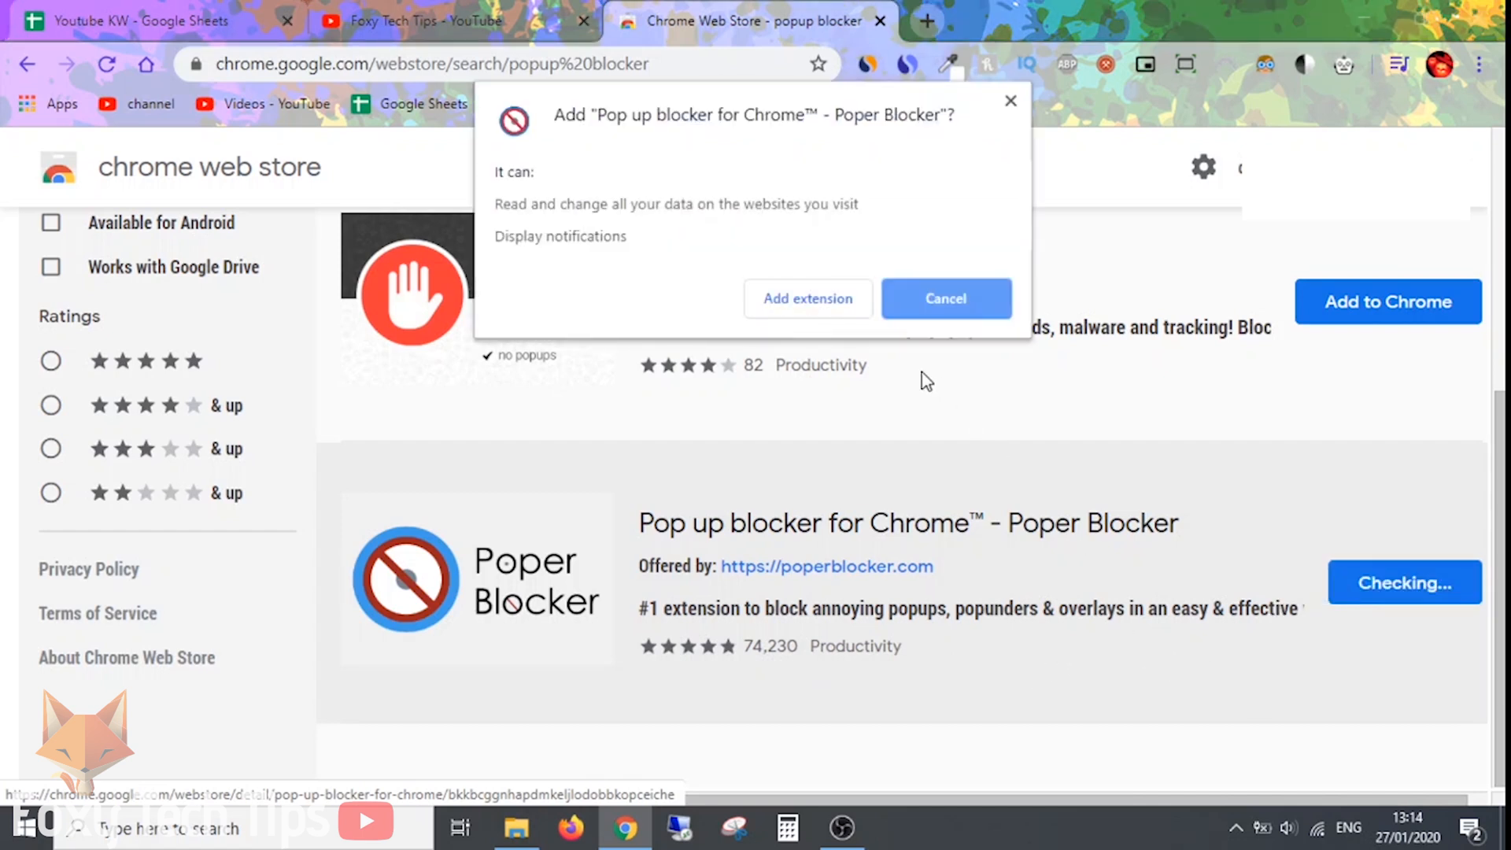
pyautogui.click(946, 298)
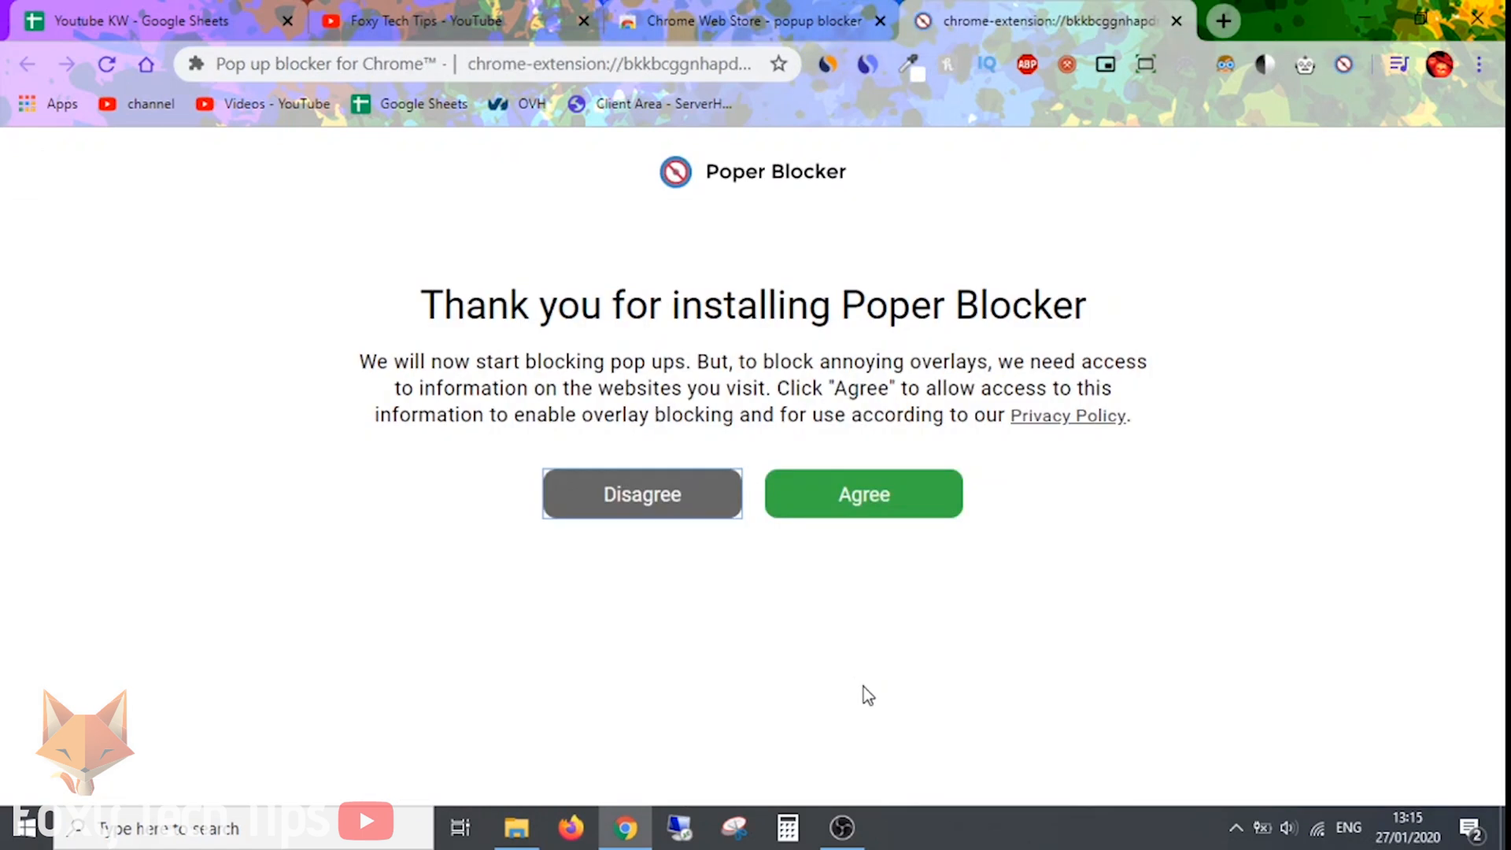
pyautogui.moveTo(863, 494)
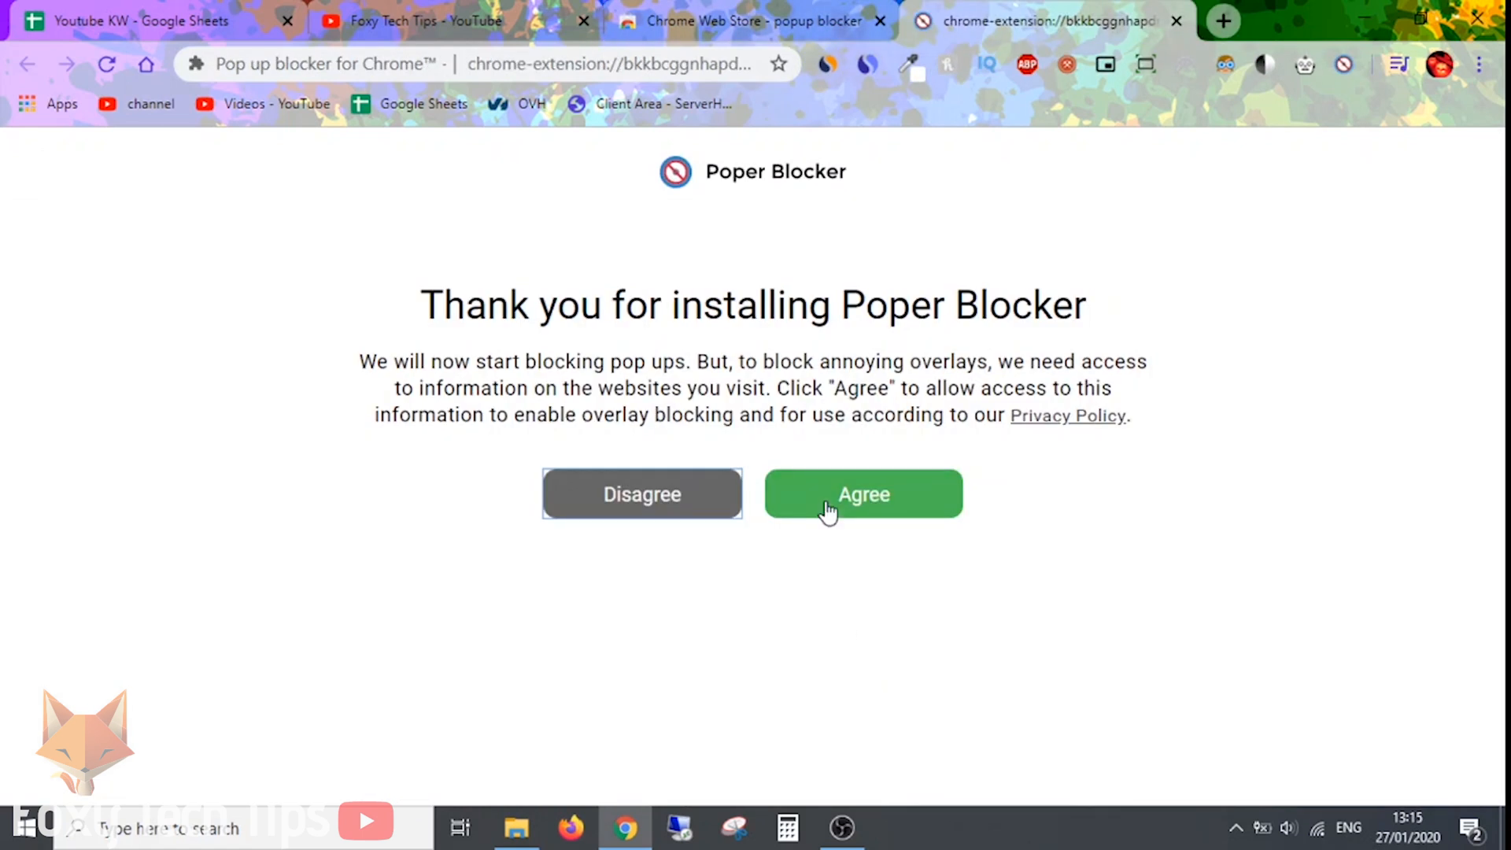
pyautogui.click(862, 494)
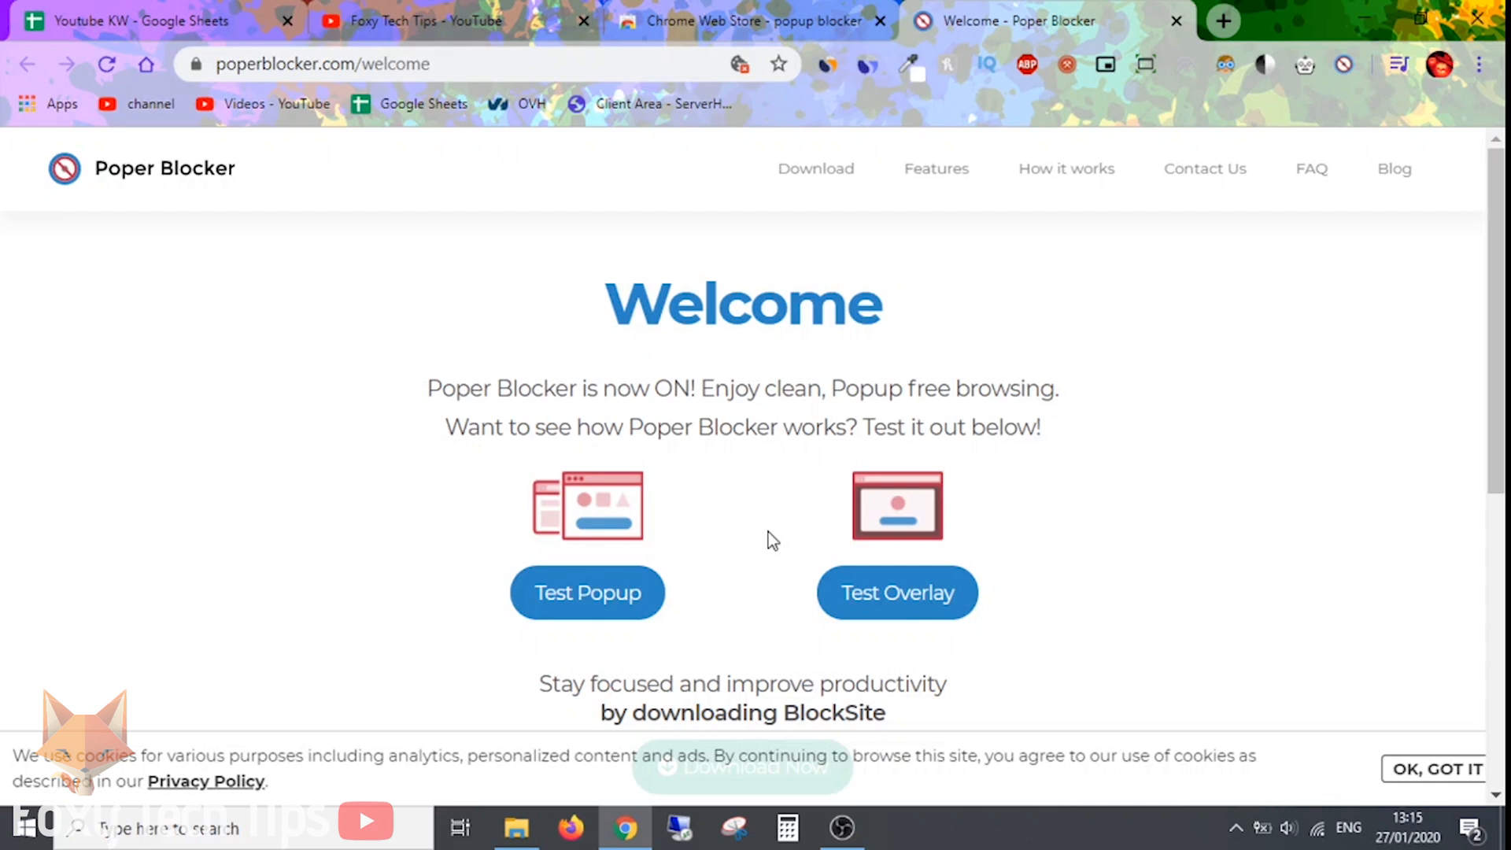
# - Trigger the Test Popup, allow it to show once, then close the example popup
pyautogui.scroll(-3)
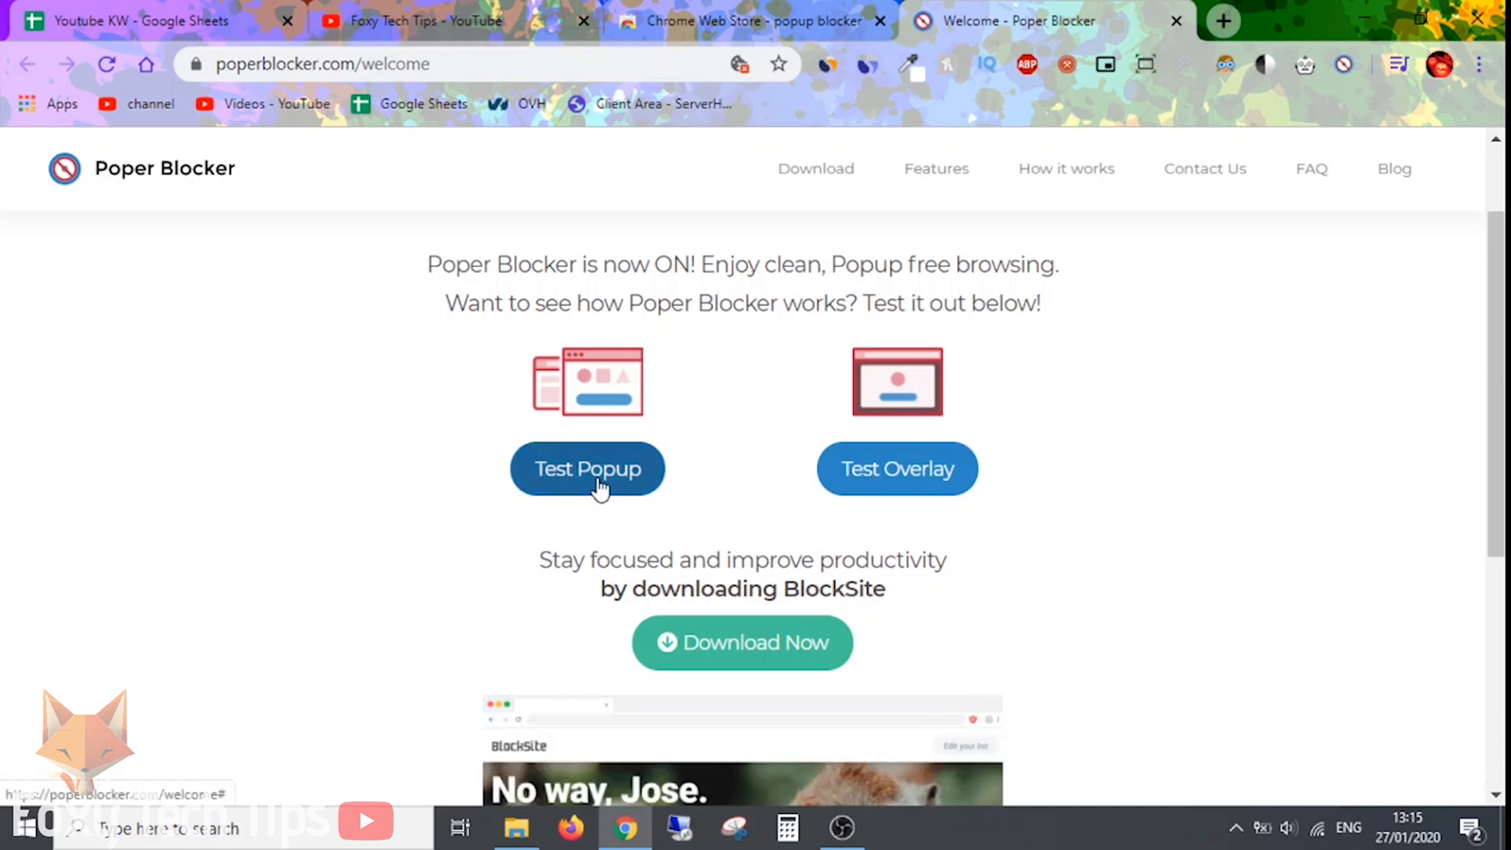
pyautogui.click(587, 469)
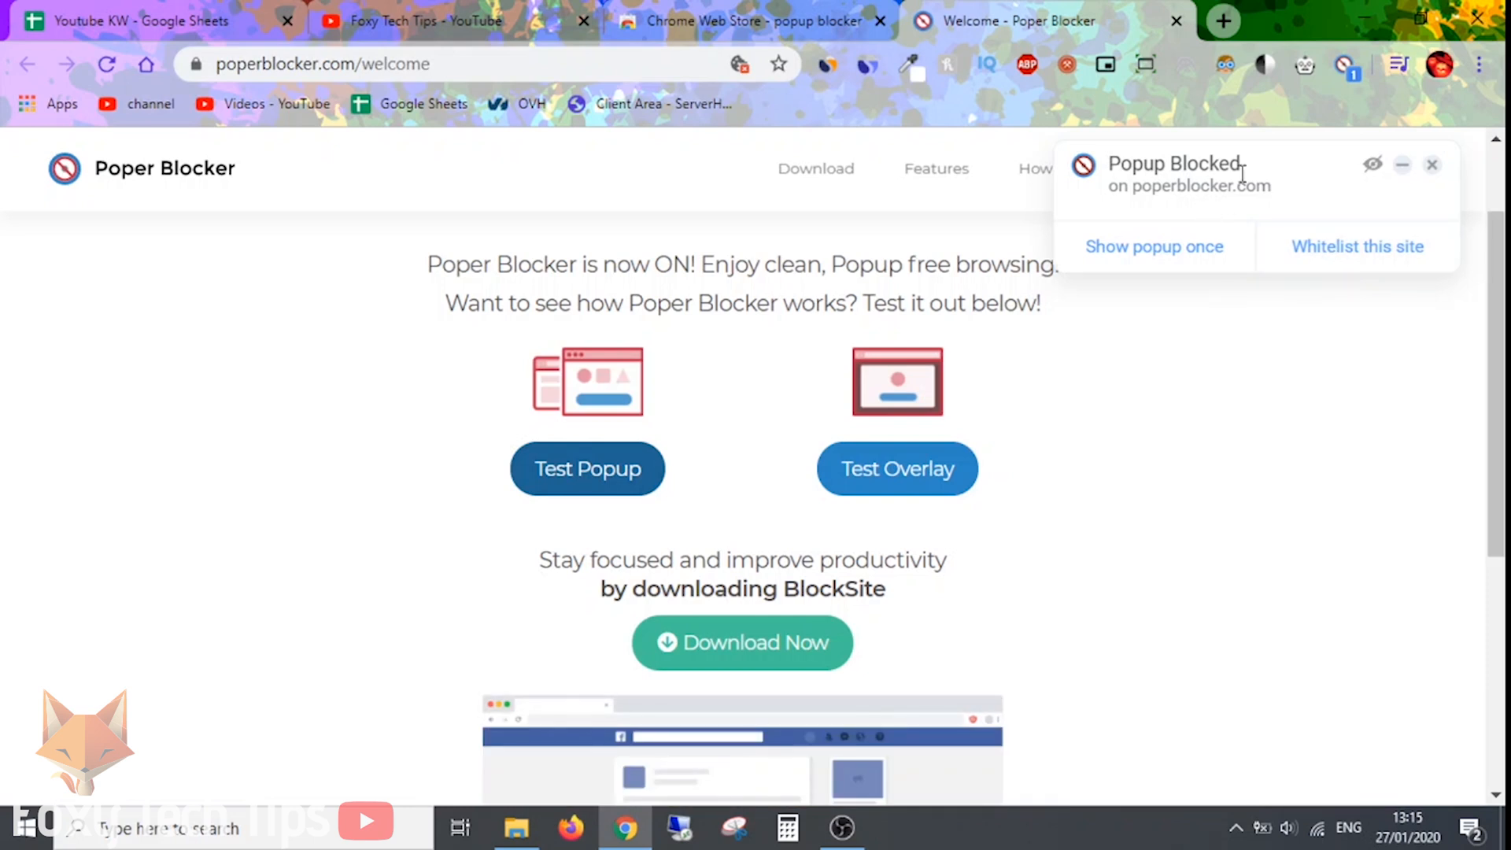
pyautogui.moveTo(1357, 252)
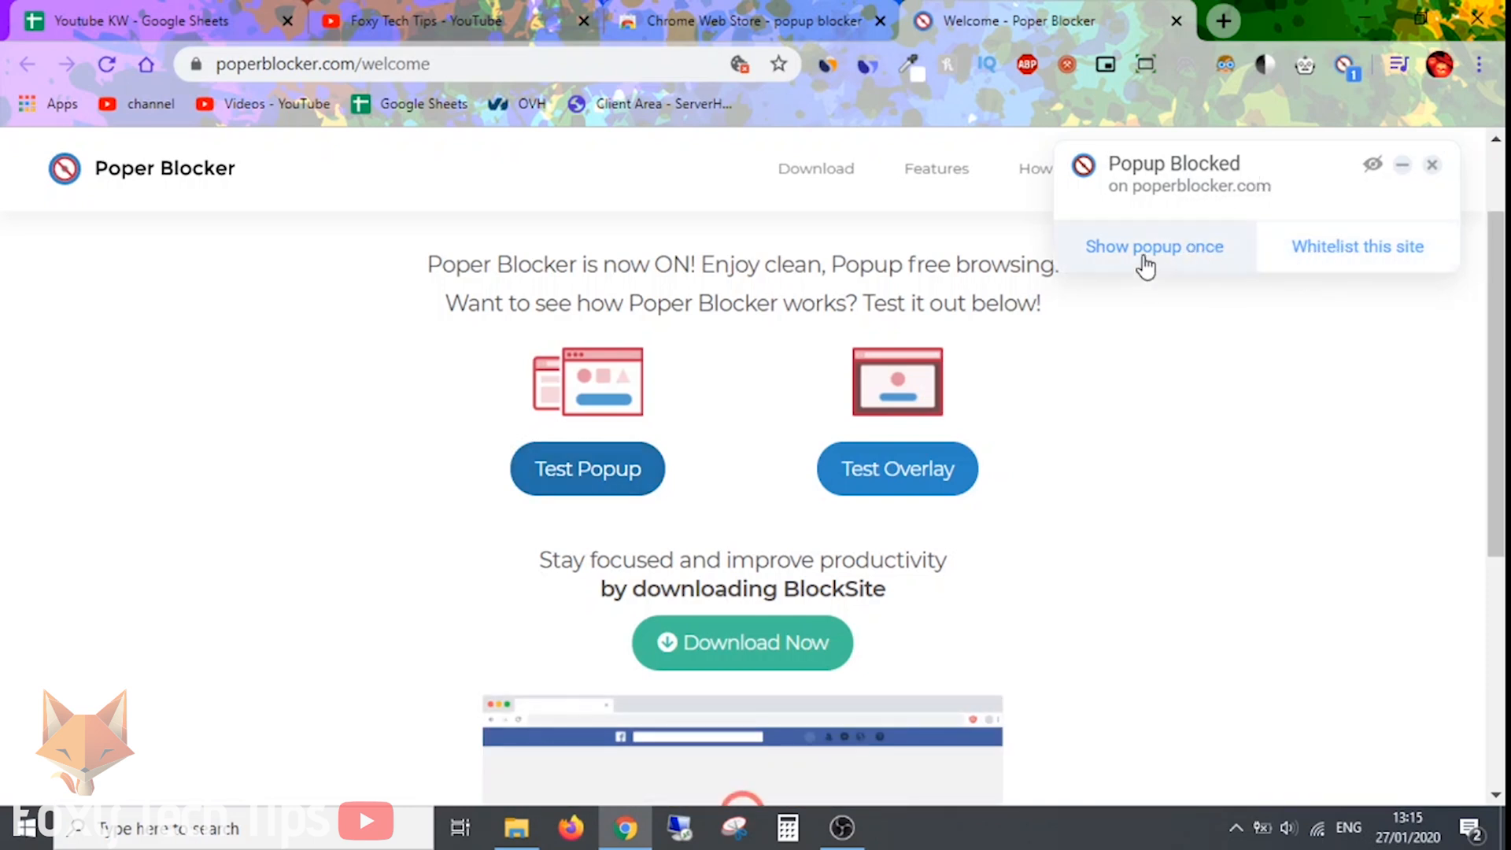
pyautogui.click(1154, 246)
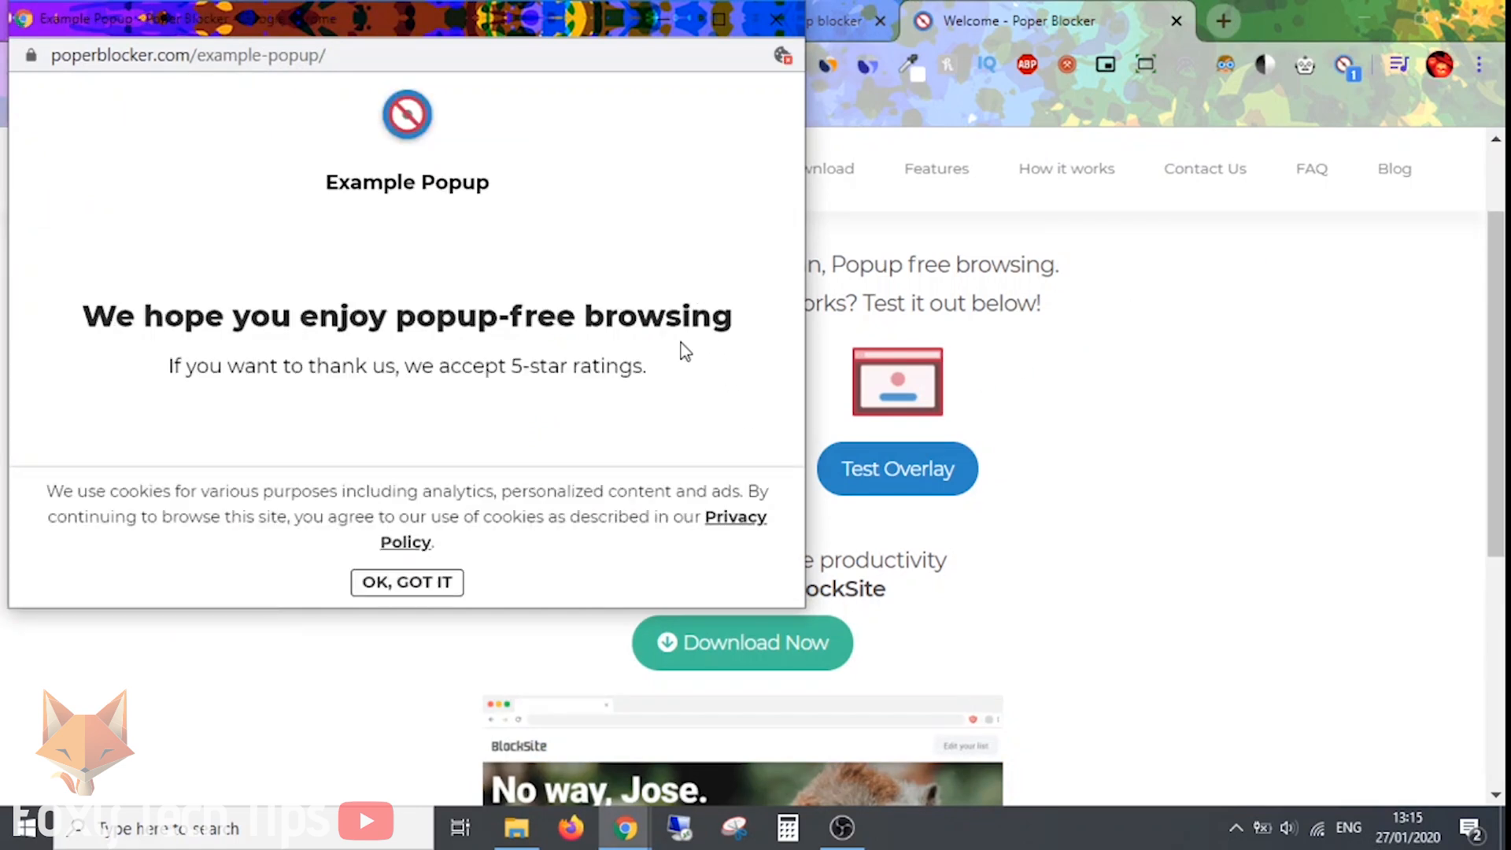
pyautogui.click(406, 583)
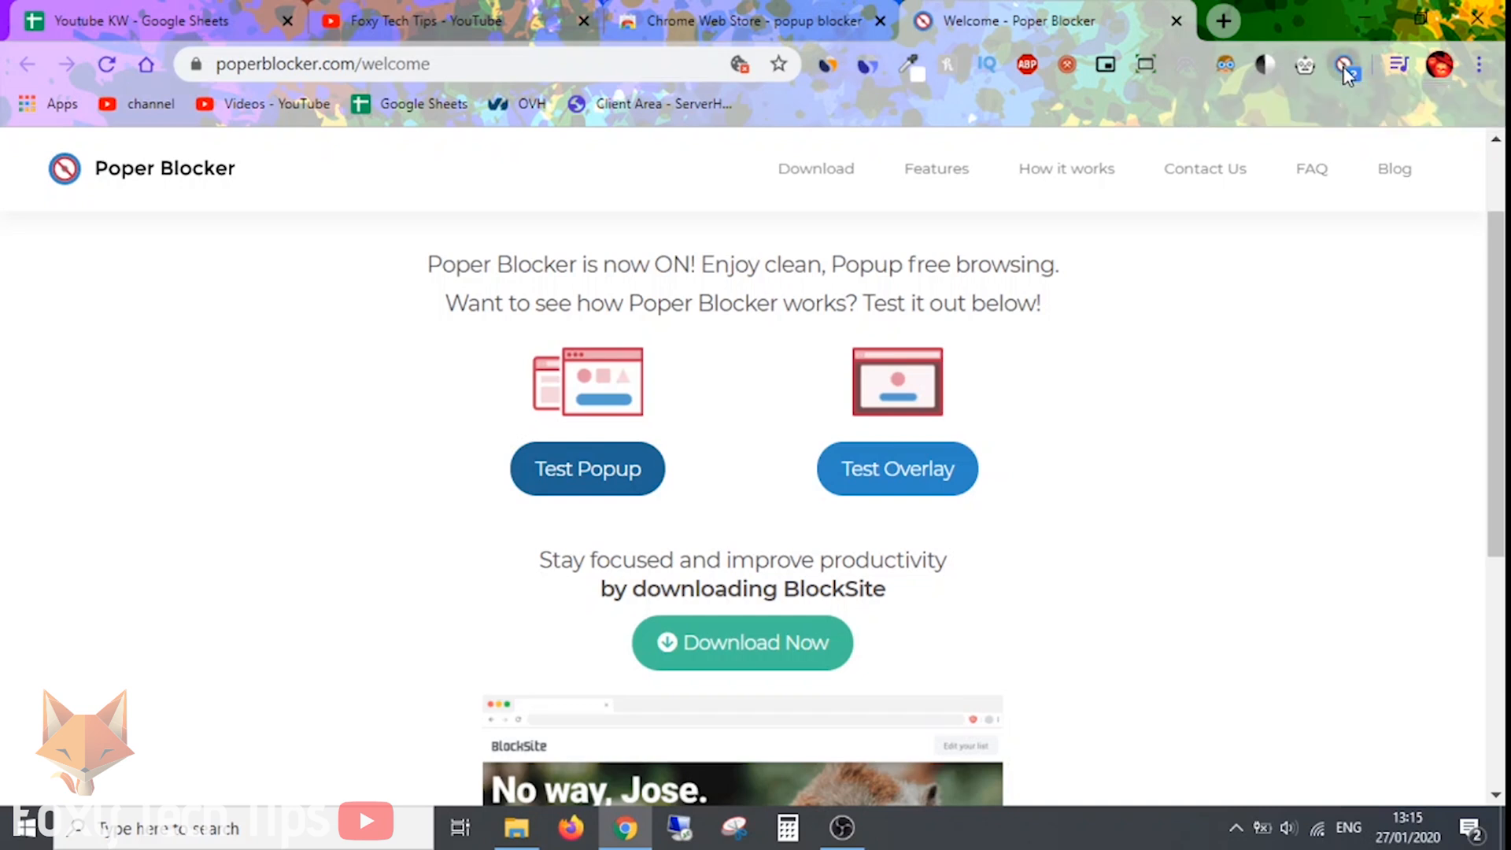
# - Check the 2 blocked popups, allow popups on poperblocker.com, and rerun Test Popup
pyautogui.click(1345, 65)
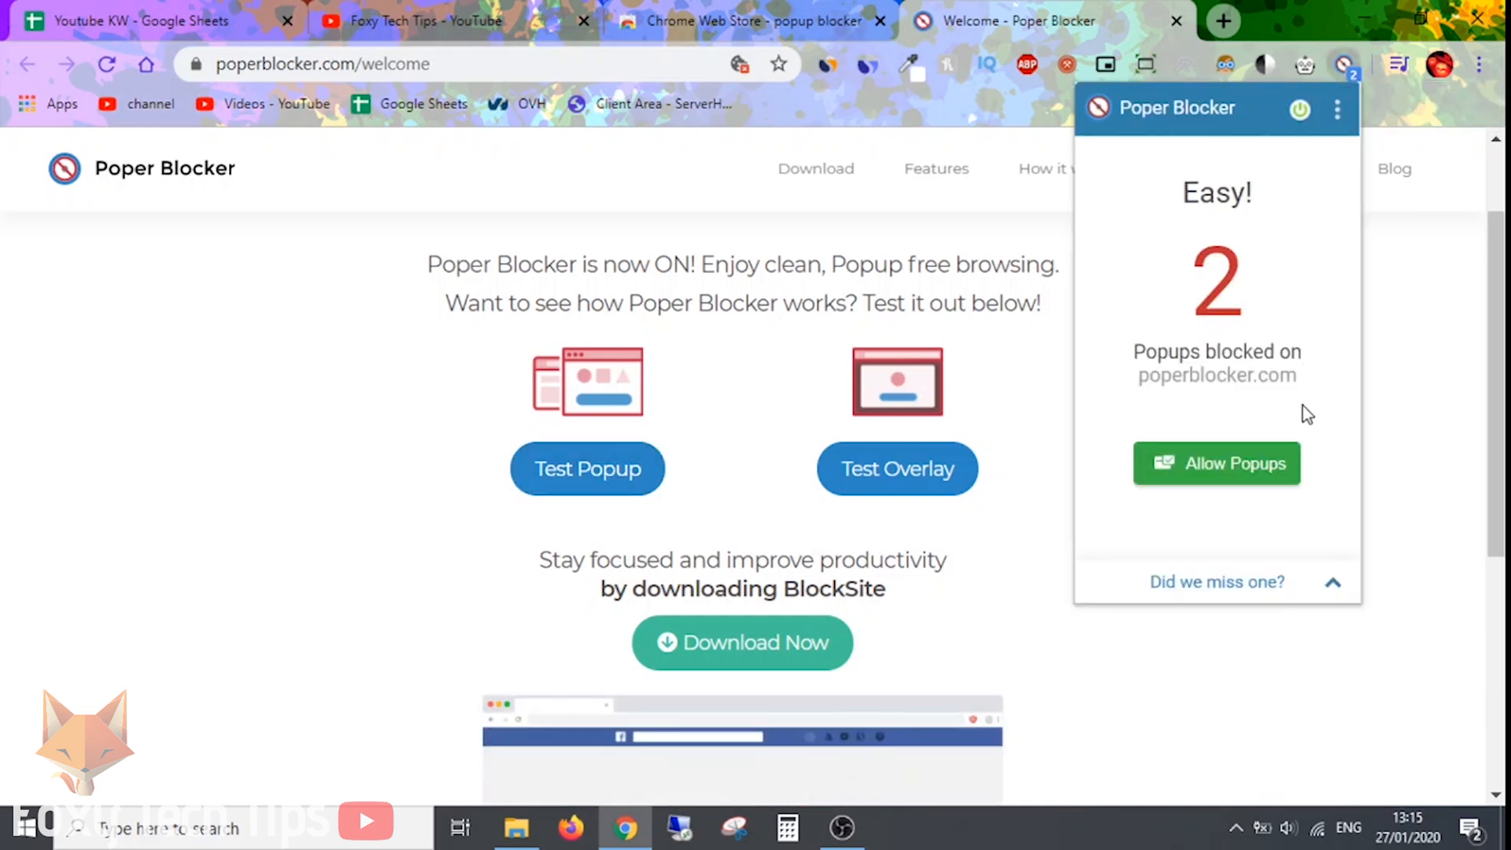
pyautogui.click(1216, 463)
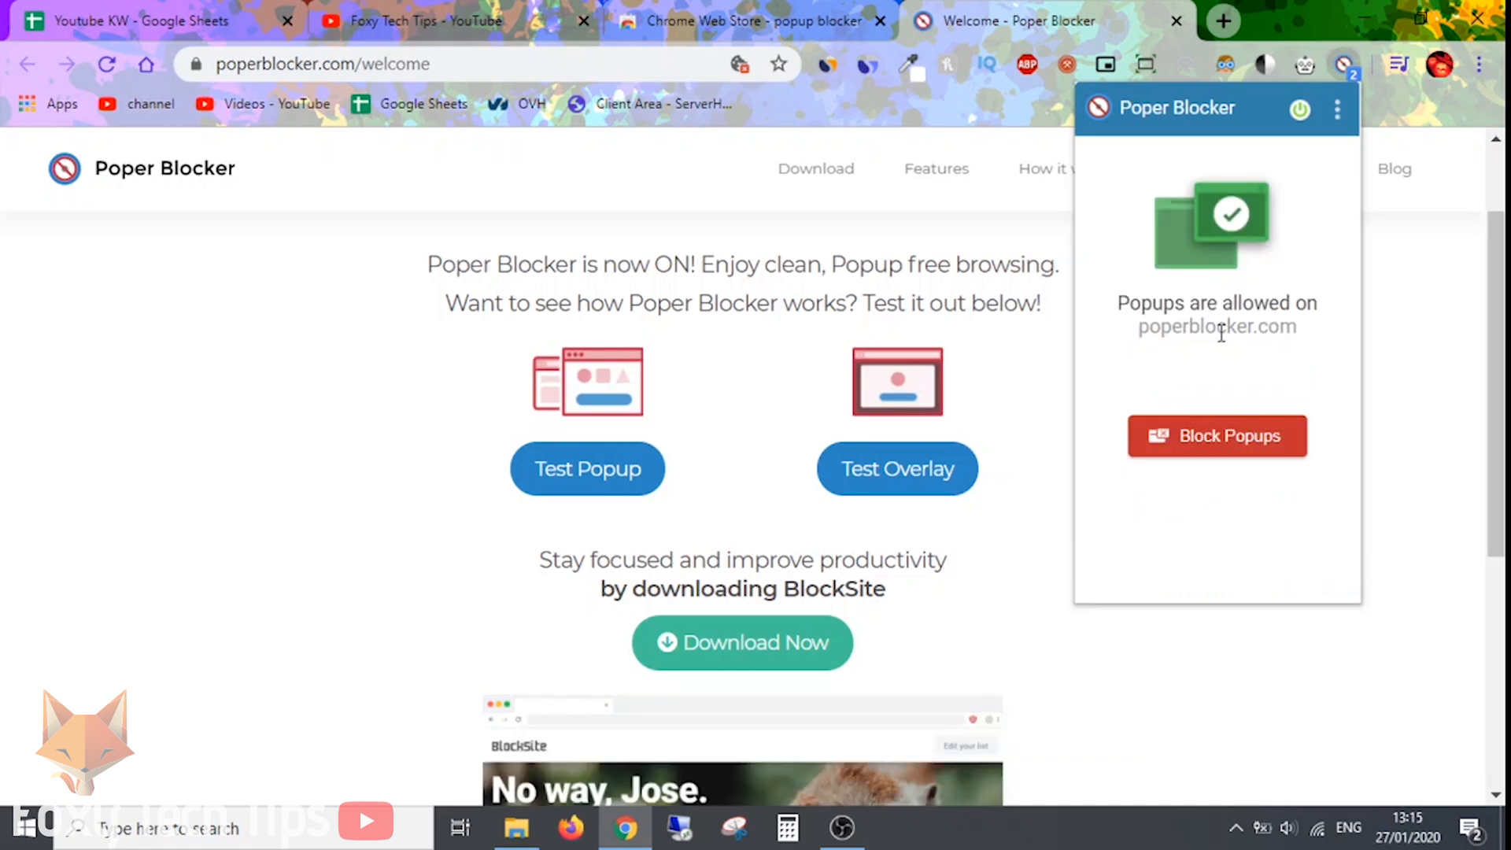
pyautogui.click(587, 468)
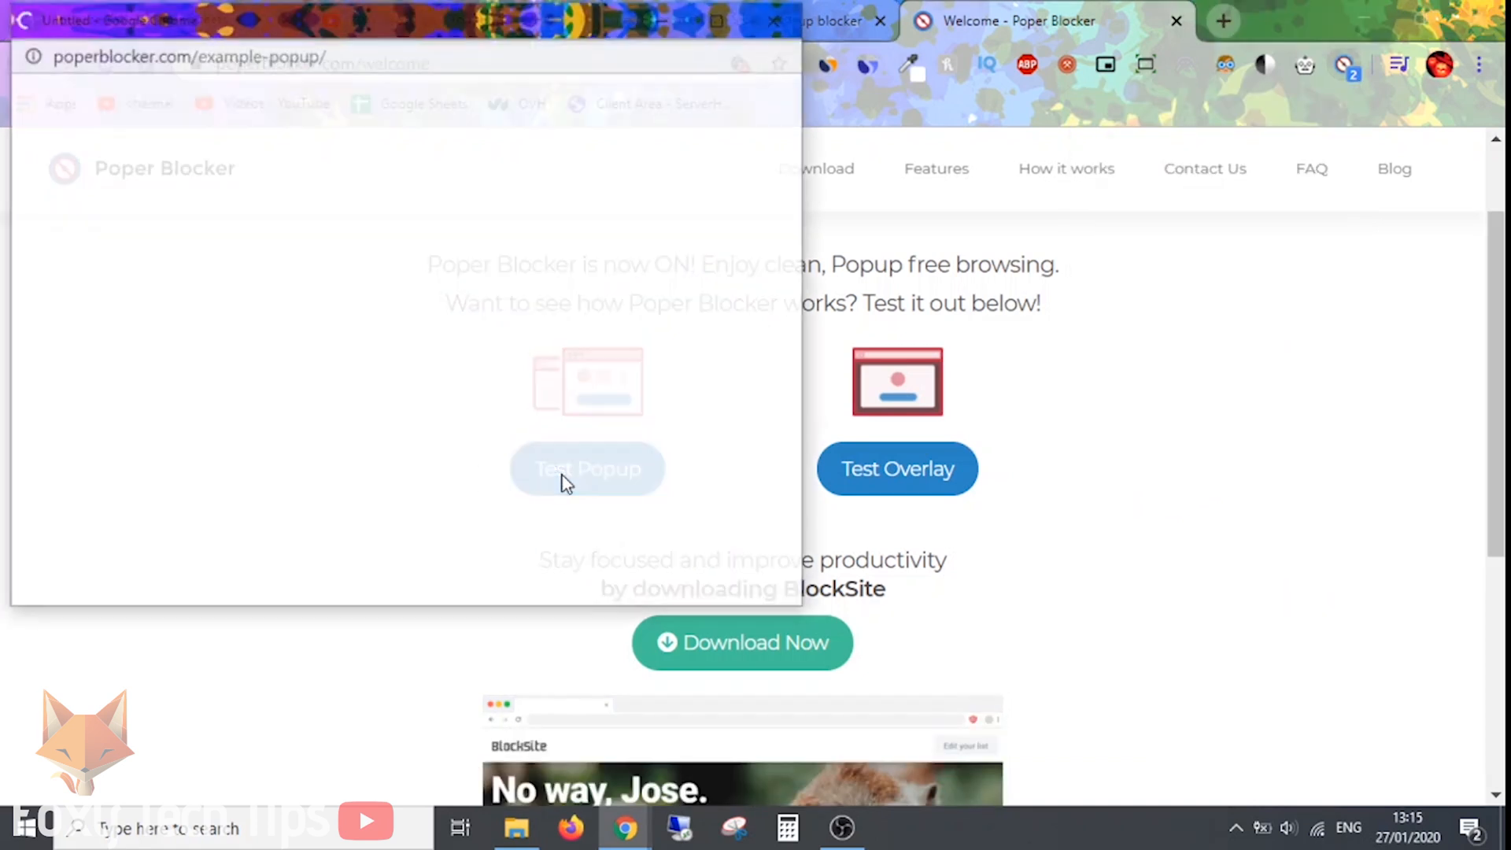
pyautogui.moveTo(644, 491)
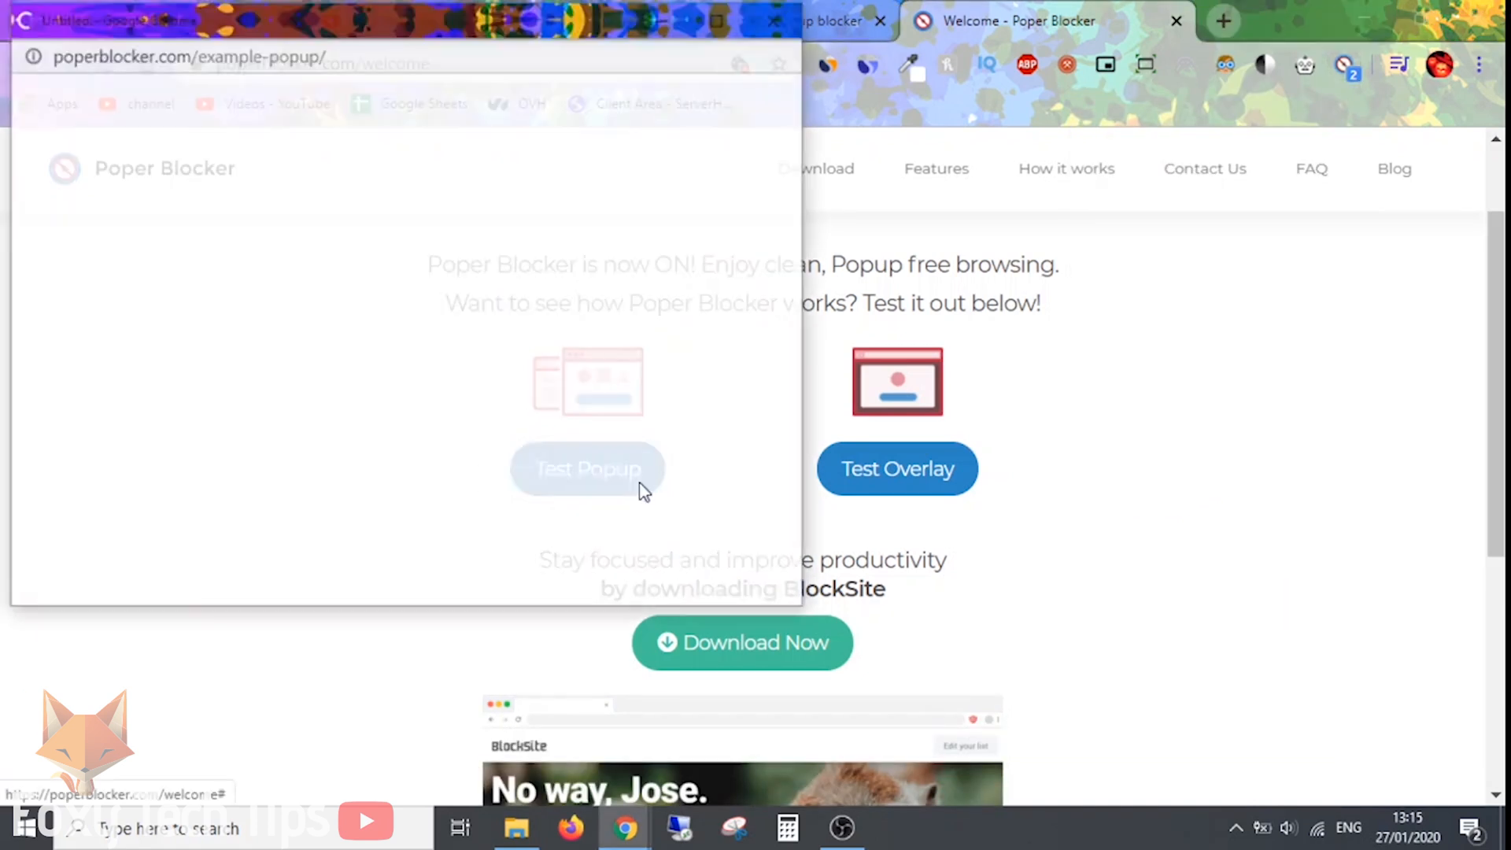